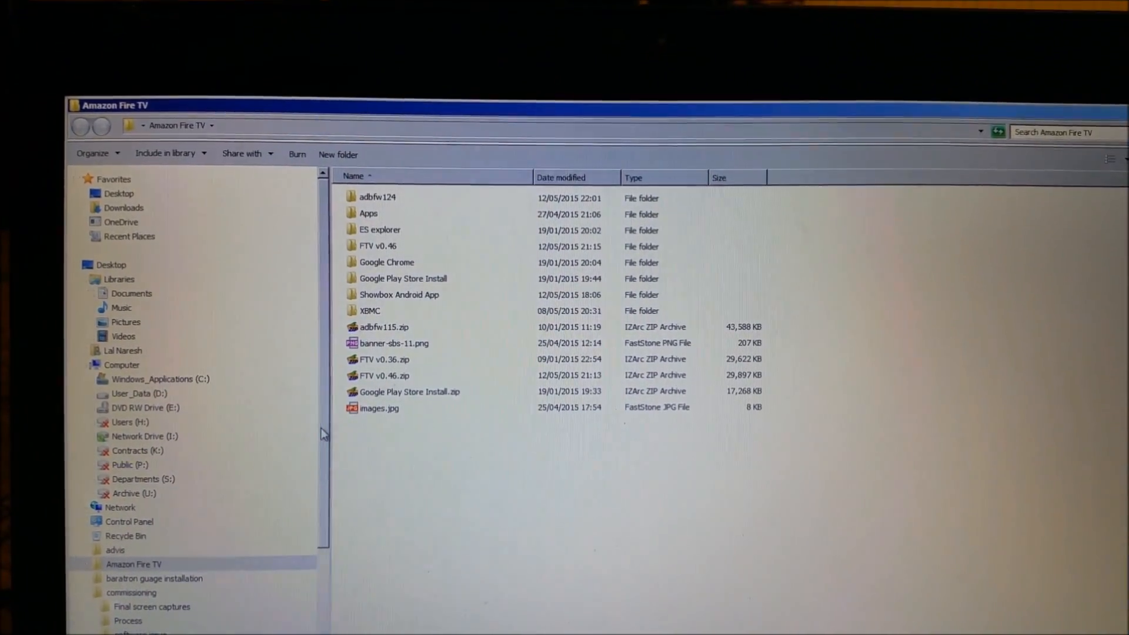
Open the adbfw124 folder inside the Amazon Fire TV directory
{"action": "double_click", "coordinate": [378, 197]}
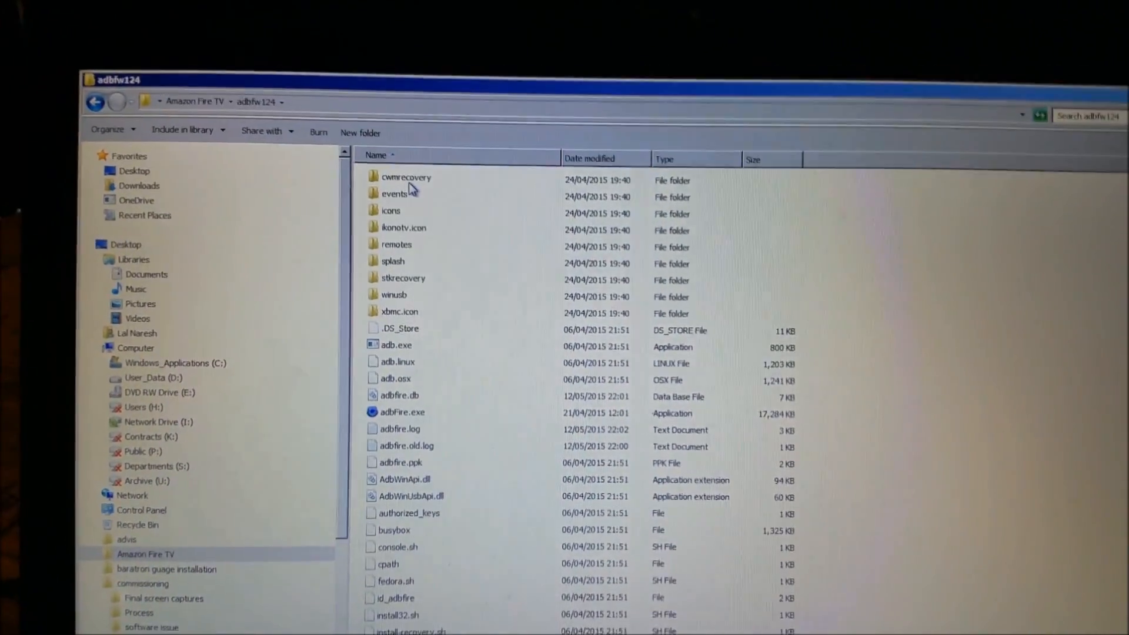
Launch adbFire.exe from the adbfw124 folder
{"action": "double_click", "coordinate": [402, 412]}
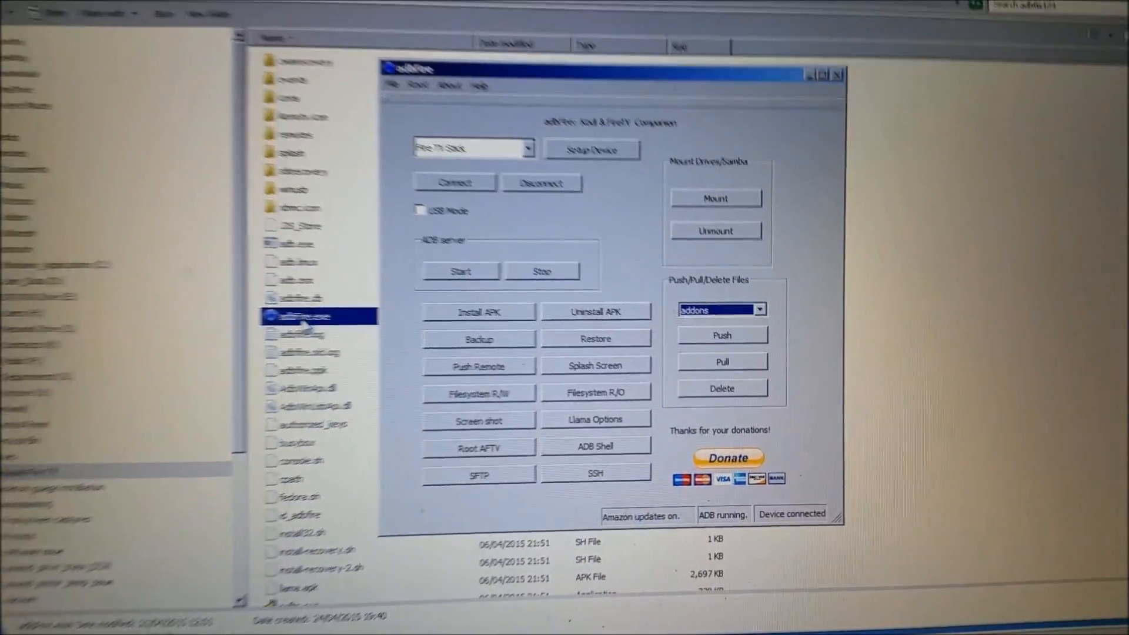